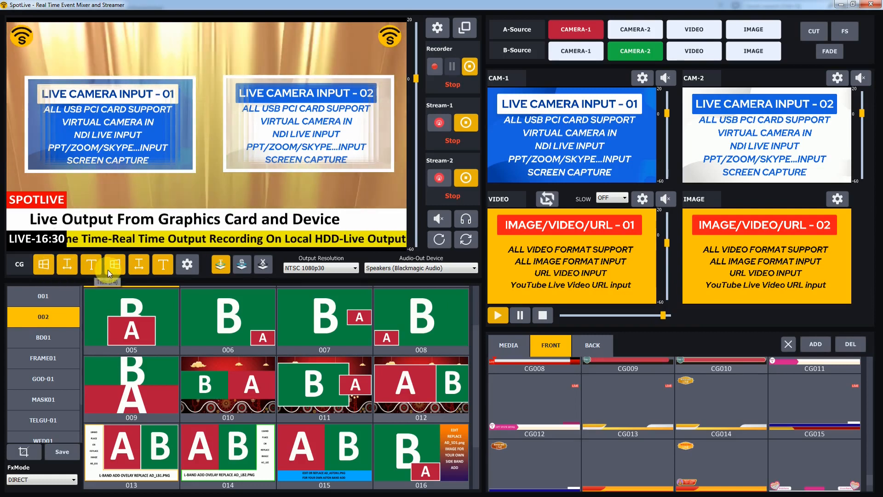
mouse_move(140, 271)
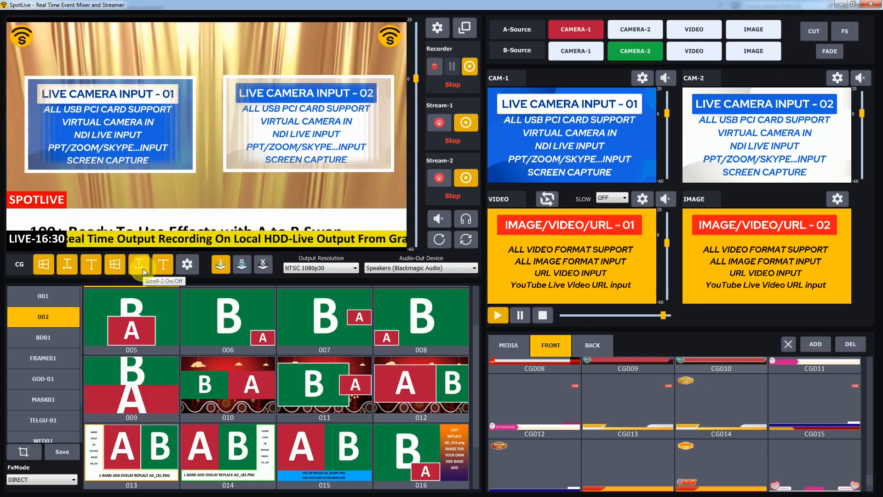
Step: Toggle the output overlays off and back on, then review the first logo overlay's settings
click(139, 264)
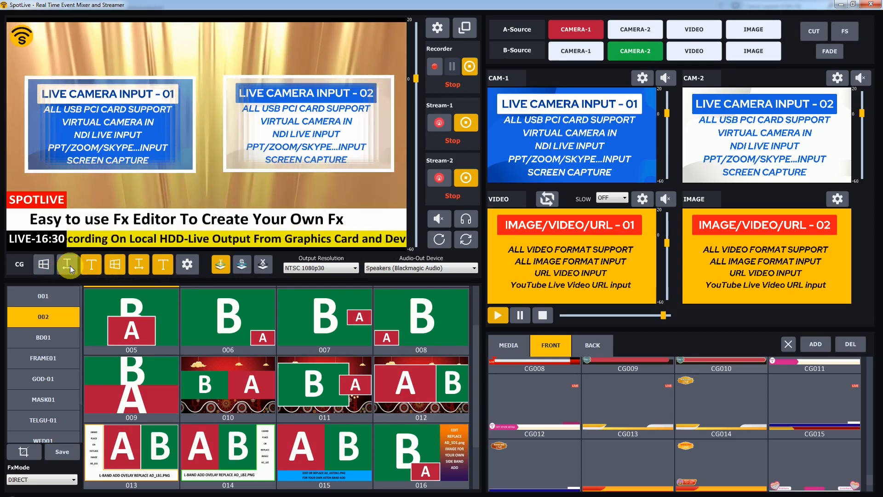
click(163, 264)
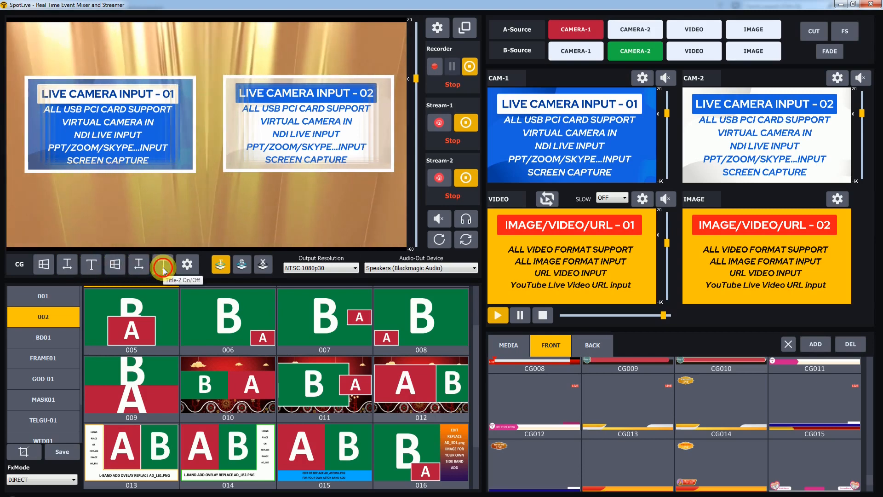
click(163, 264)
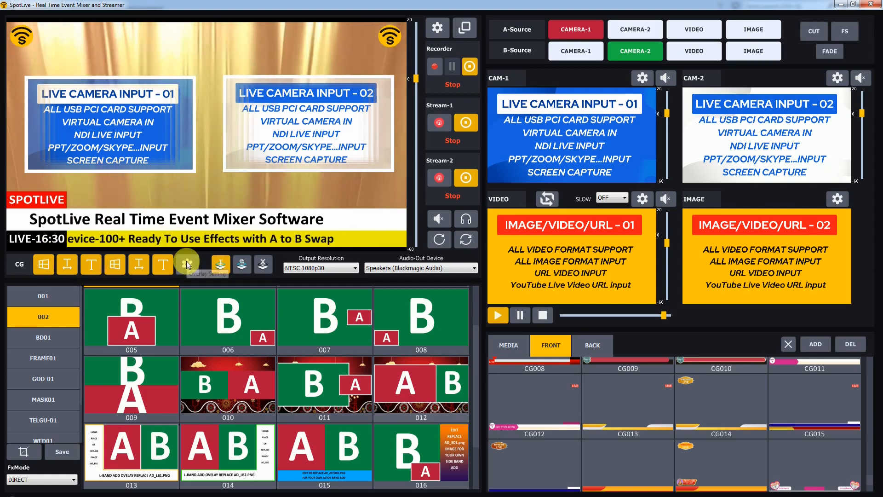
click(187, 264)
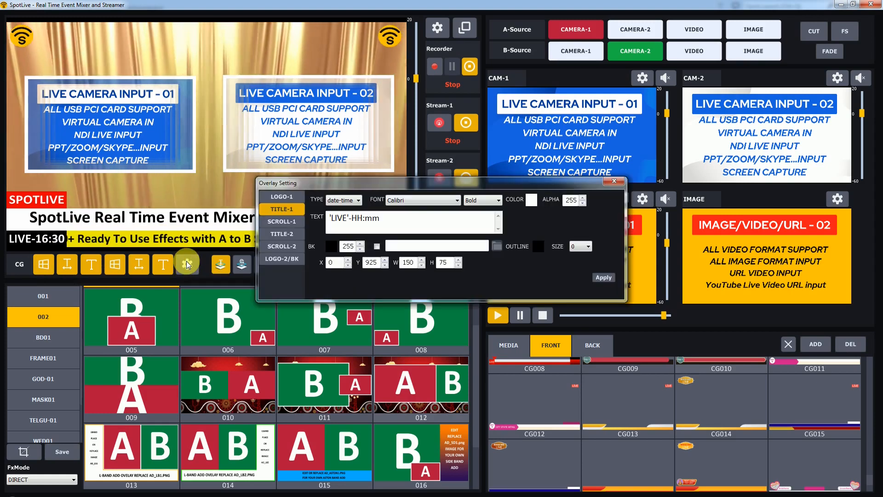
click(282, 196)
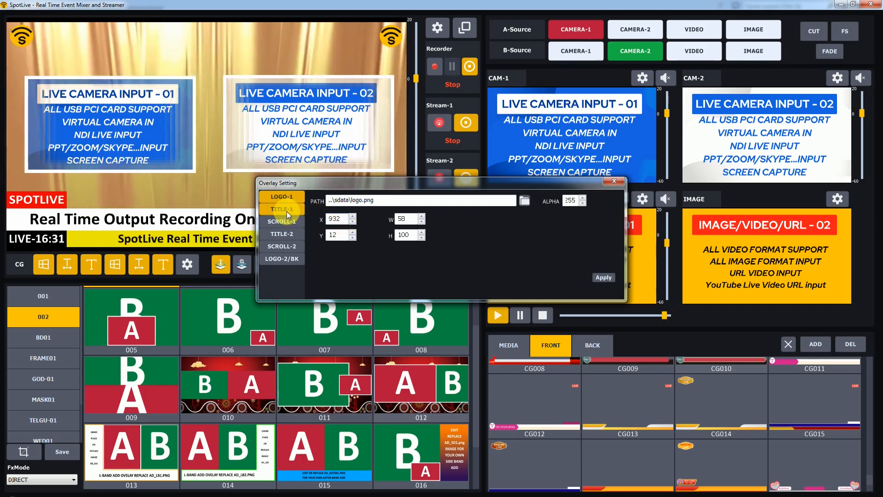
Step: Give the TITLE-1 time stamp a red background and Y position 900, then view the second logo's settings
click(281, 209)
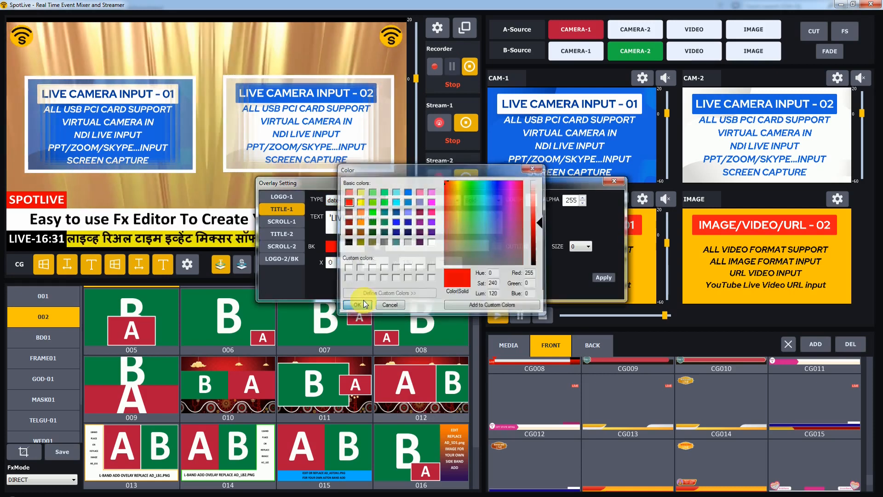
click(357, 304)
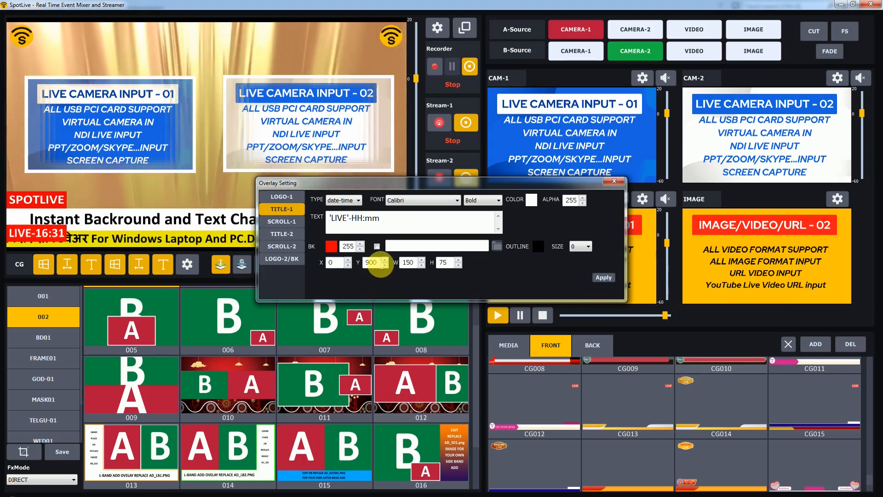
click(282, 221)
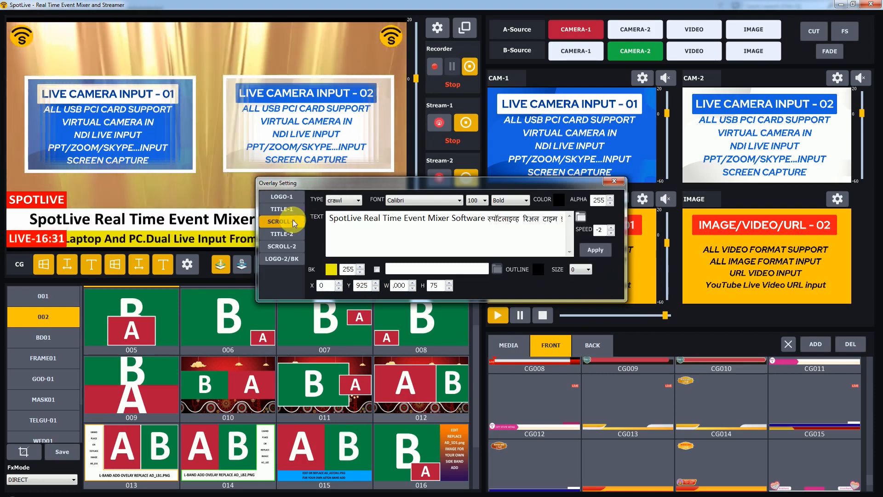
click(281, 259)
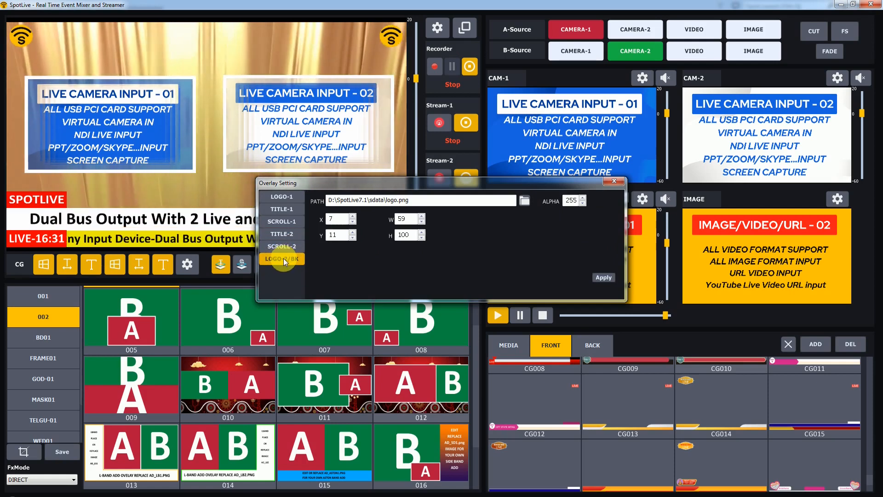
mouse_move(612, 183)
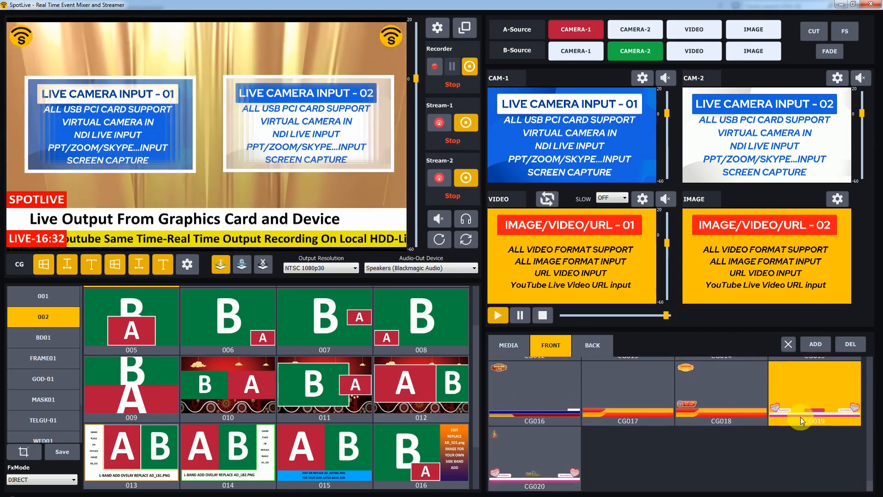
Step: Apply CG019 and then the CG007 red LIVE lower third from the front gallery to the output
click(627, 392)
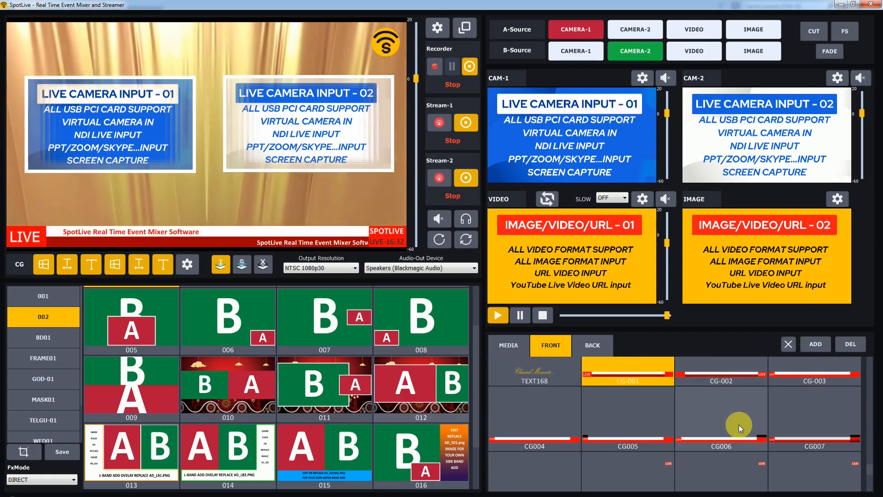
click(815, 420)
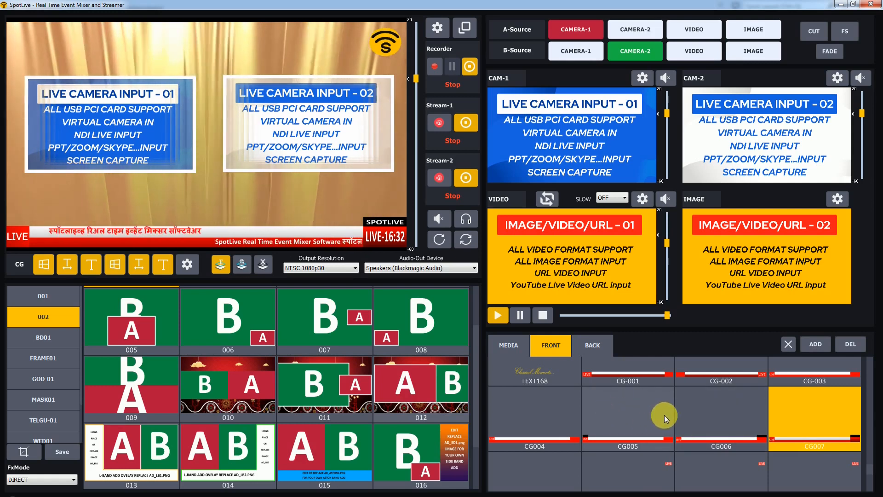
mouse_move(220, 265)
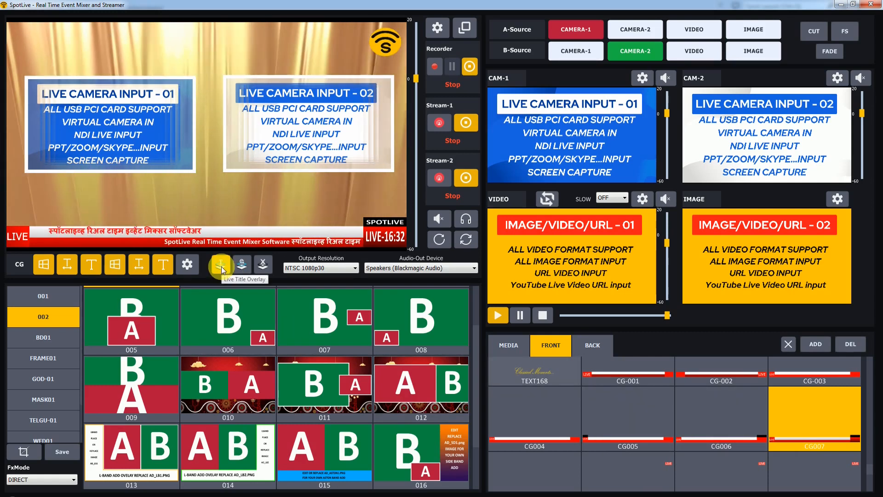
Step: Launch Live Text Titler and load CG006.mapo from the CG-PACK01 project
click(220, 264)
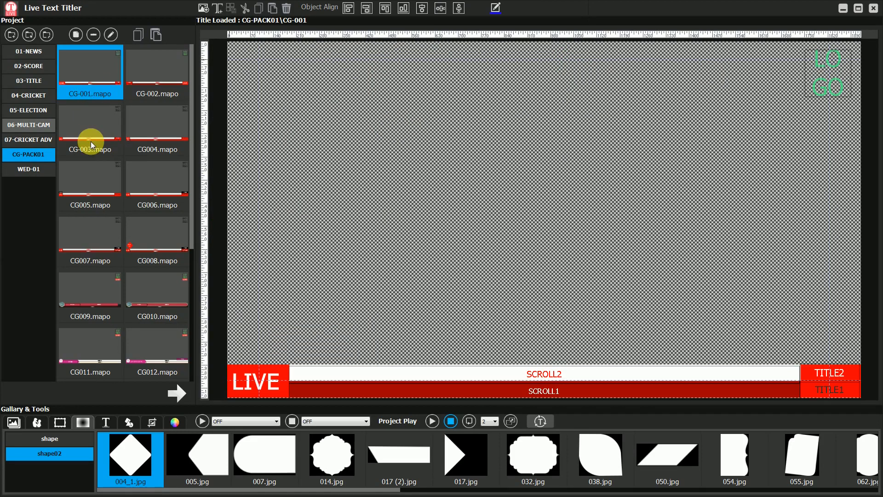
click(91, 177)
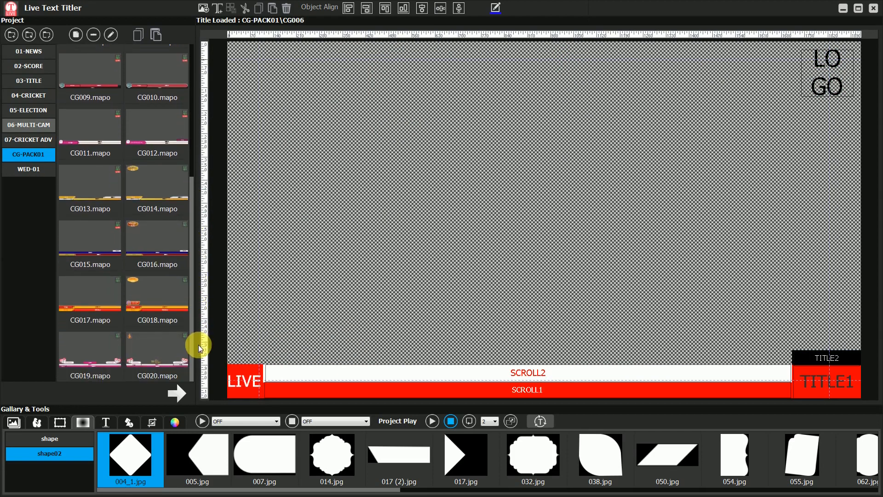
mouse_move(169, 299)
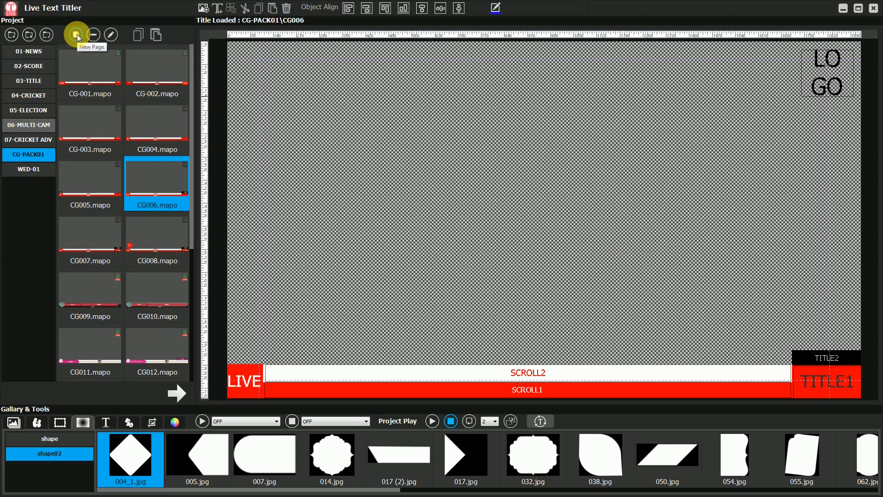
mouse_move(10, 35)
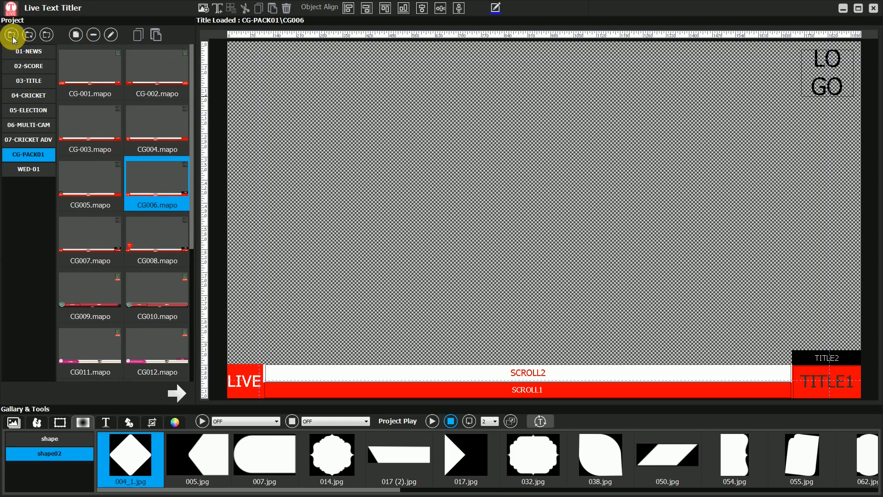
Step: Create the MY CG project with a first page 001, then open CG-PACK01
click(9, 34)
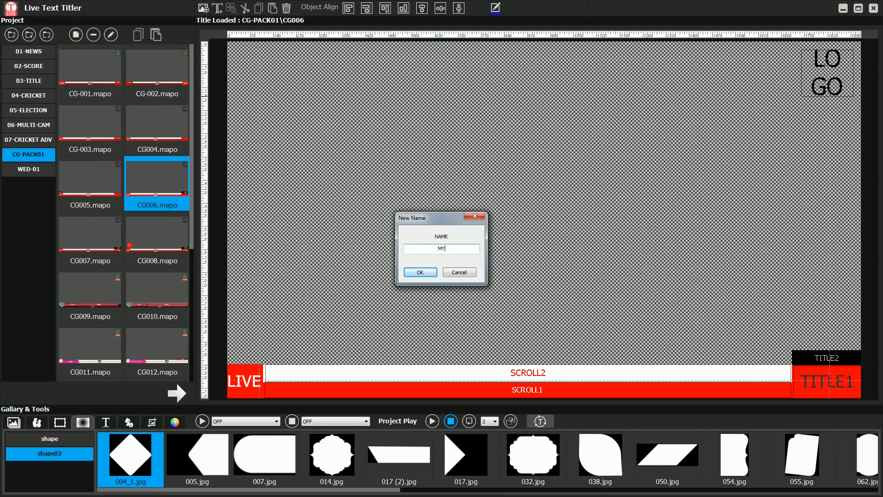
click(420, 271)
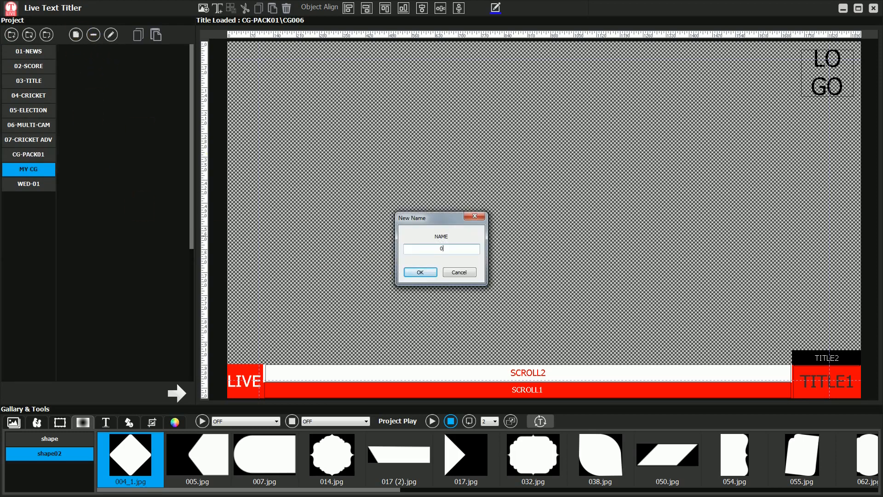
click(28, 154)
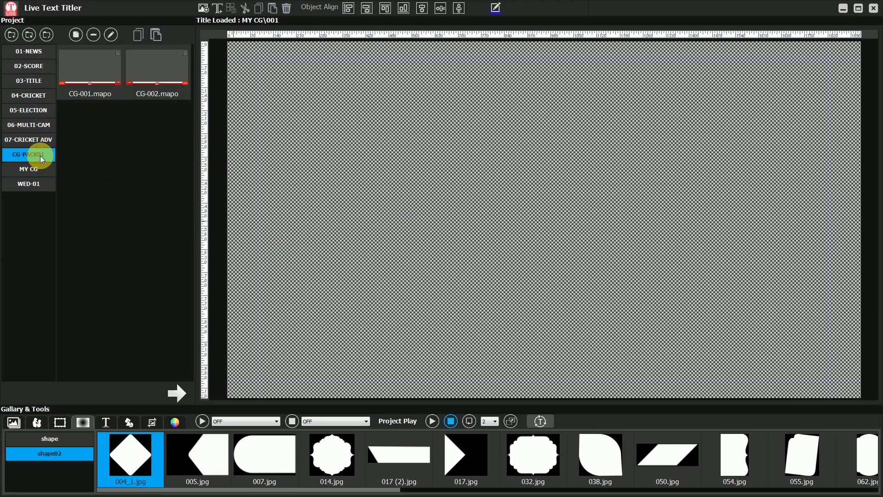
click(28, 155)
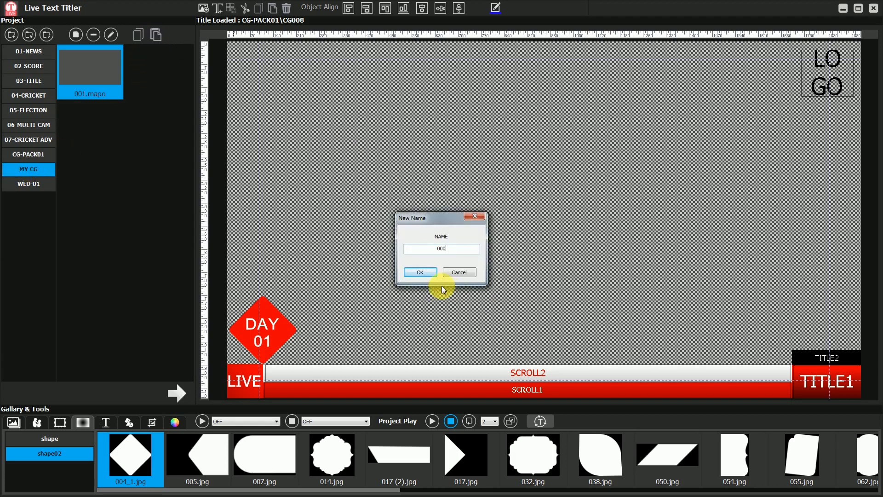
Step: Confirm the new page name and draw a blue bottom bar rectangle across the page
click(419, 271)
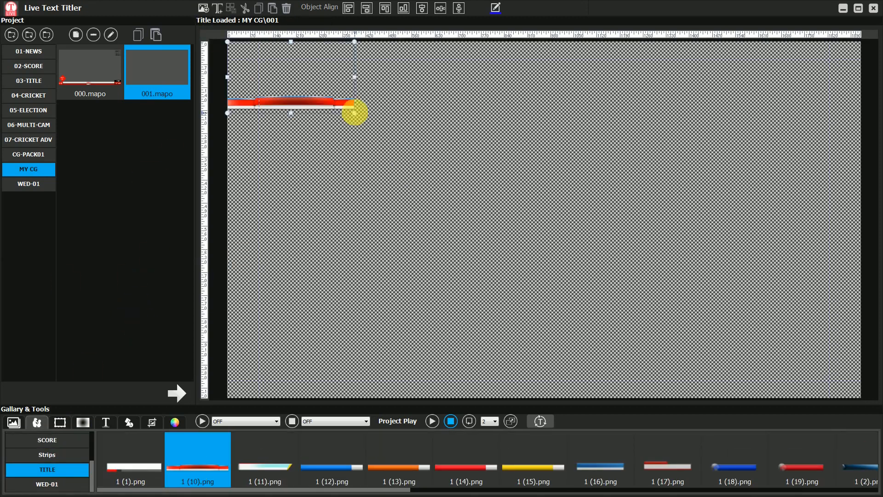
click(128, 422)
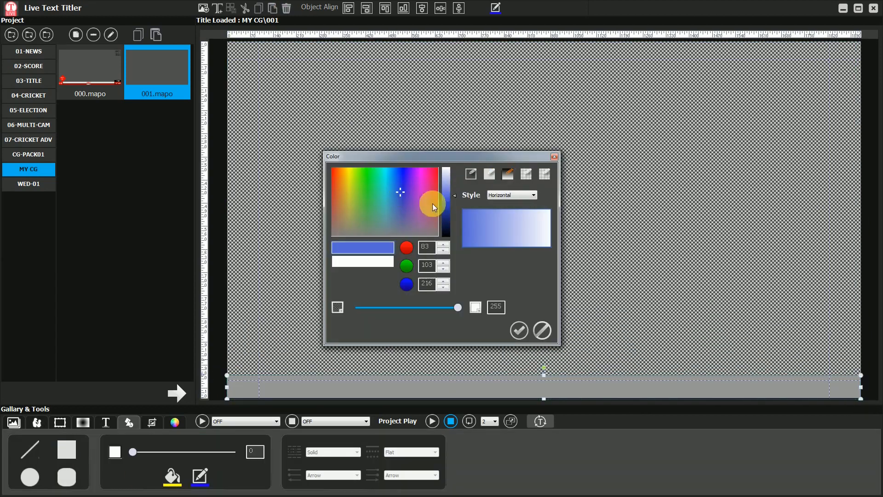
click(519, 330)
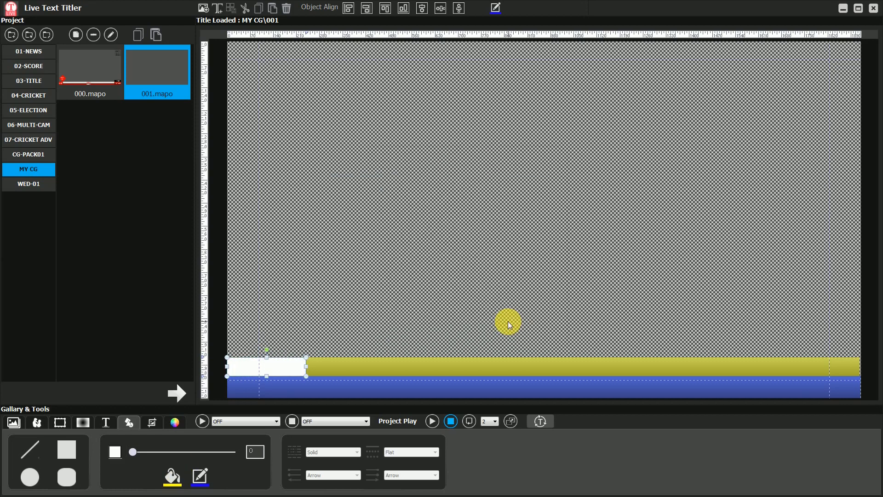
drag(507, 324, 810, 320)
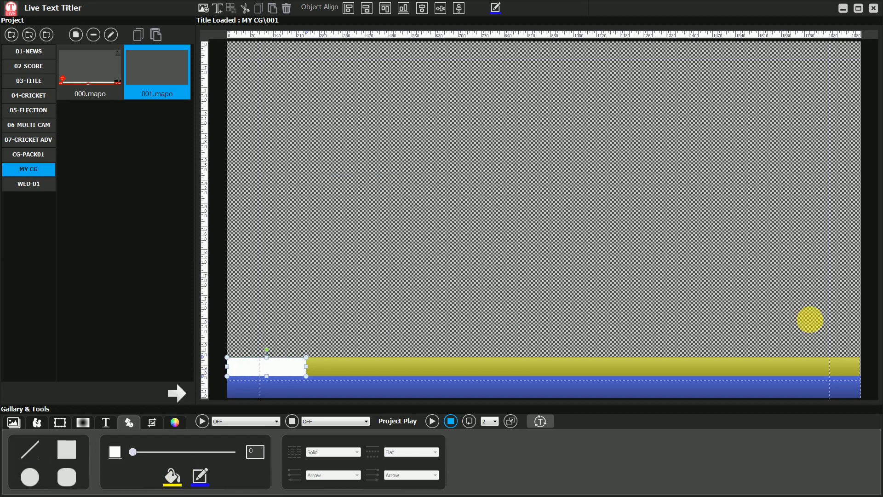
click(172, 476)
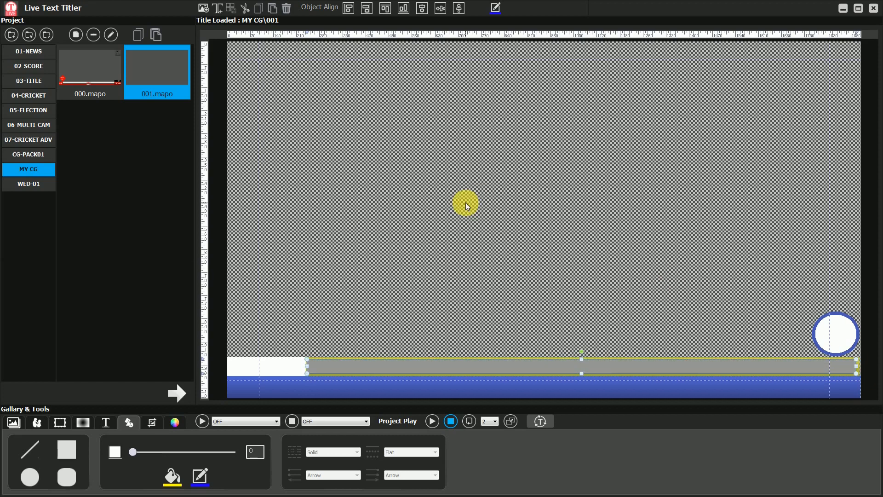
mouse_move(496, 8)
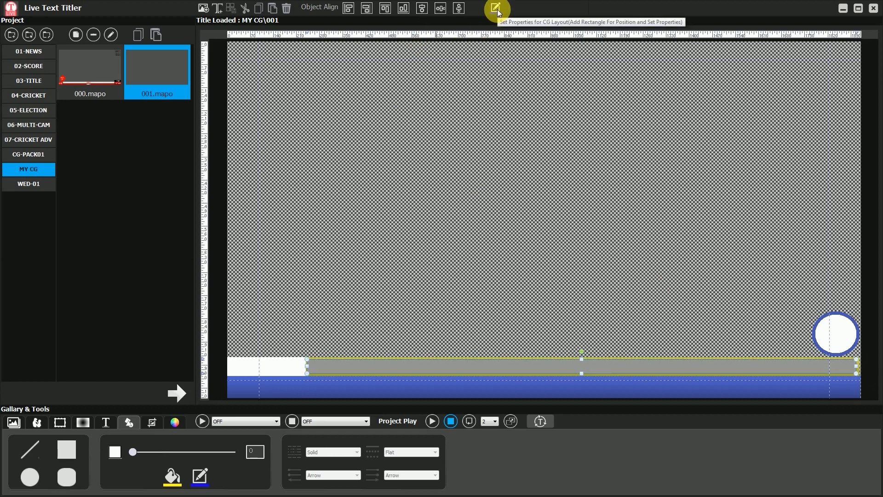
Step: Tag the bar rectangle SCROLL1 TXCLR with OUTOFF render mode
click(496, 9)
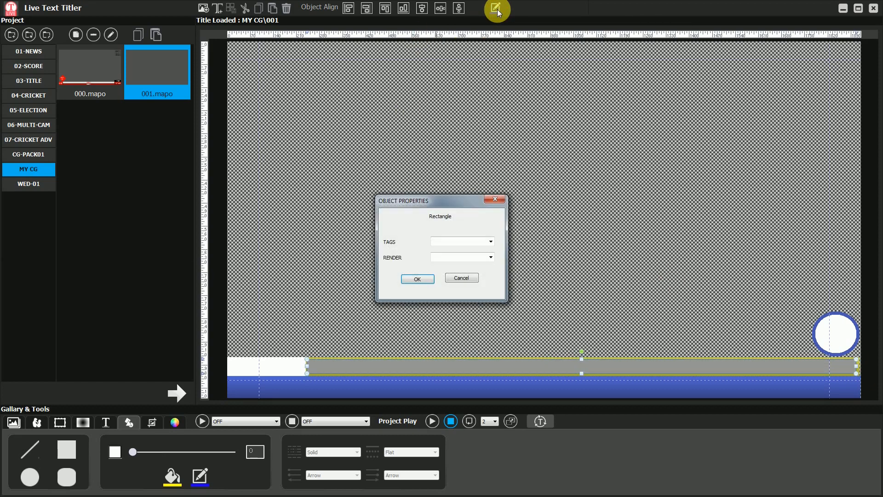
click(490, 241)
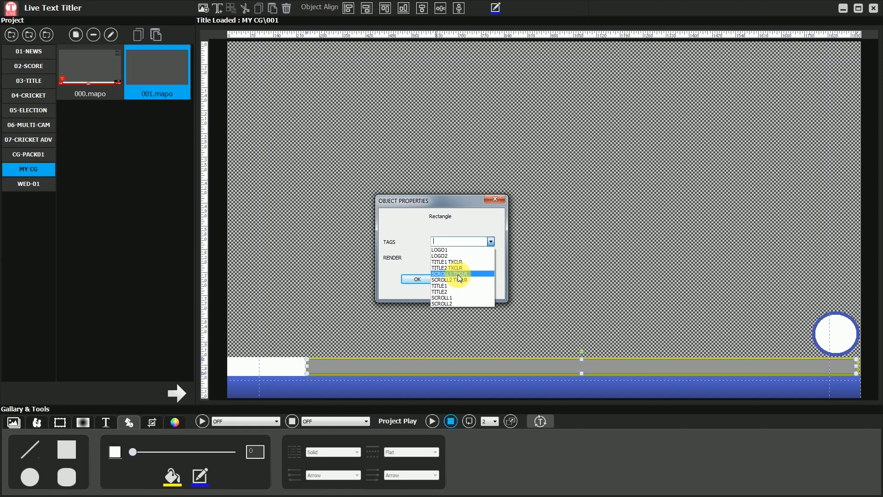
click(449, 273)
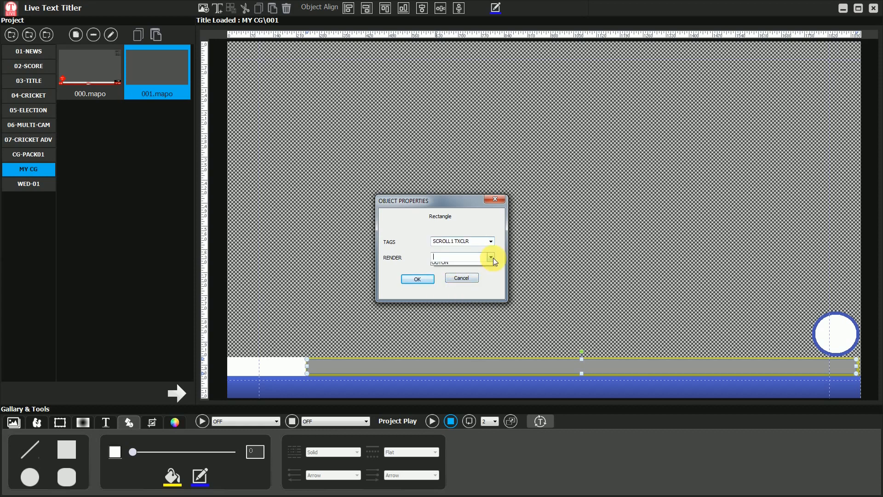
click(490, 257)
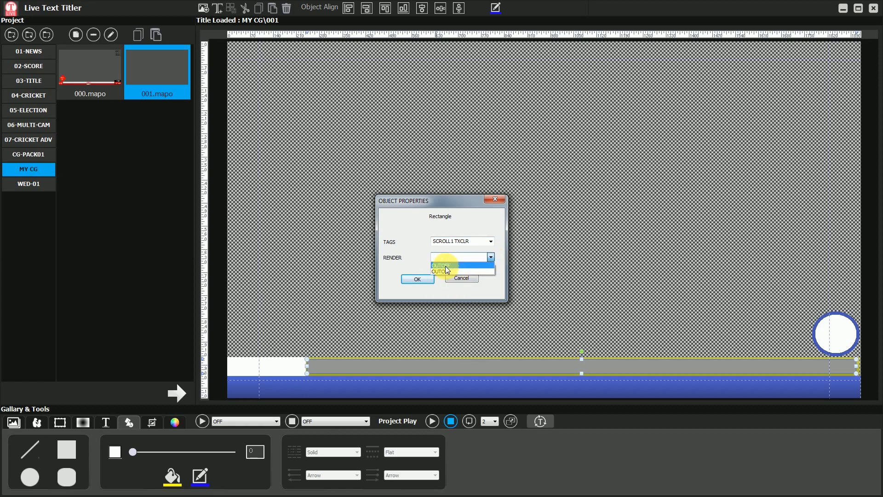
click(441, 265)
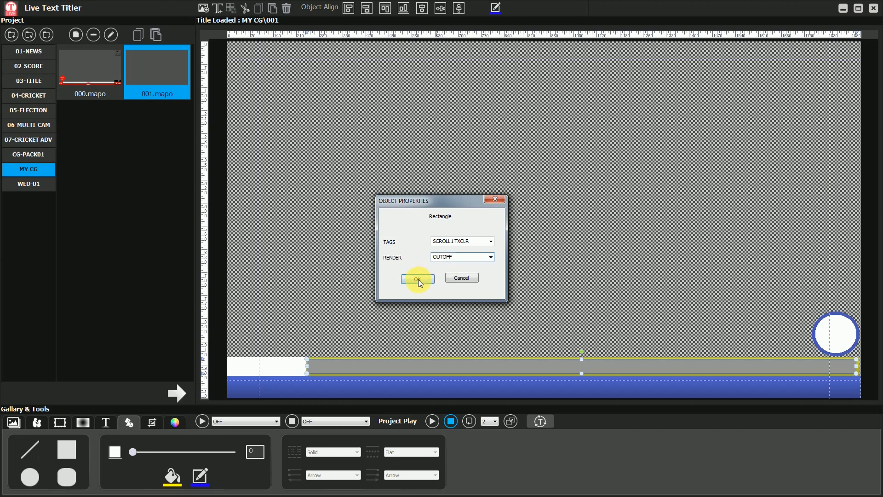
click(417, 278)
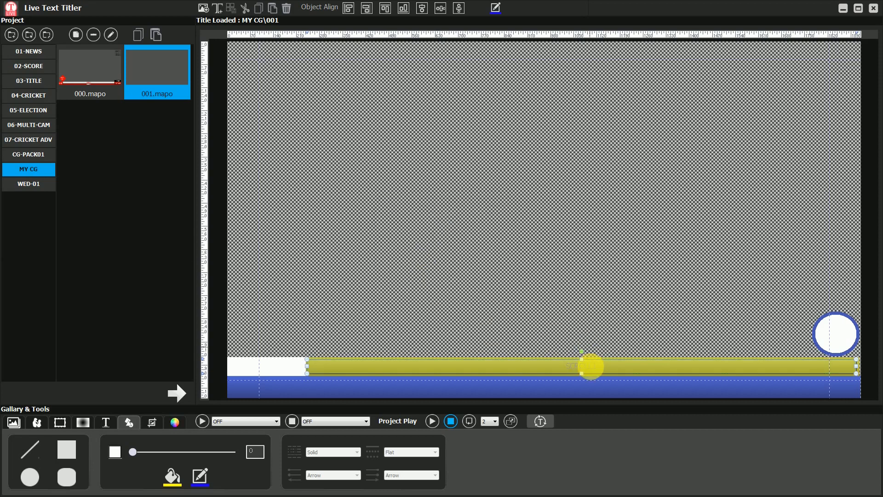
Step: Recolour the bottom band and set pink fill, then select the TITLE1 placeholder box
click(172, 476)
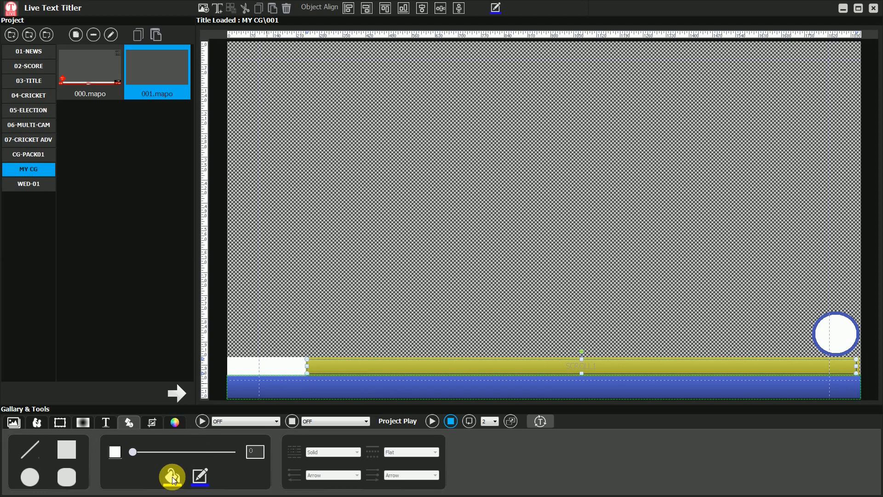
click(171, 477)
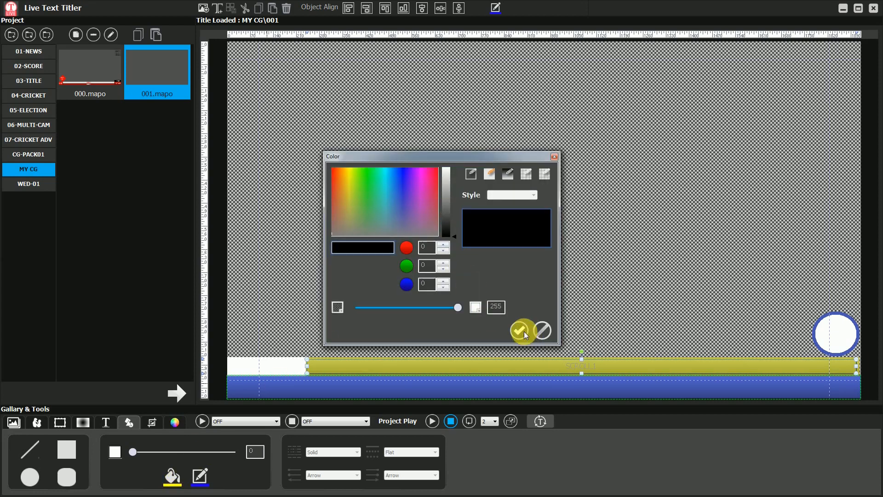
click(523, 330)
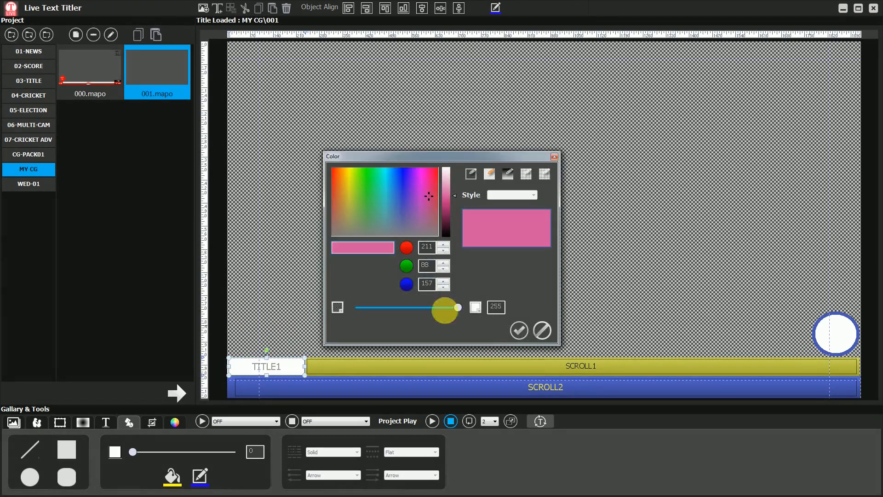
click(519, 330)
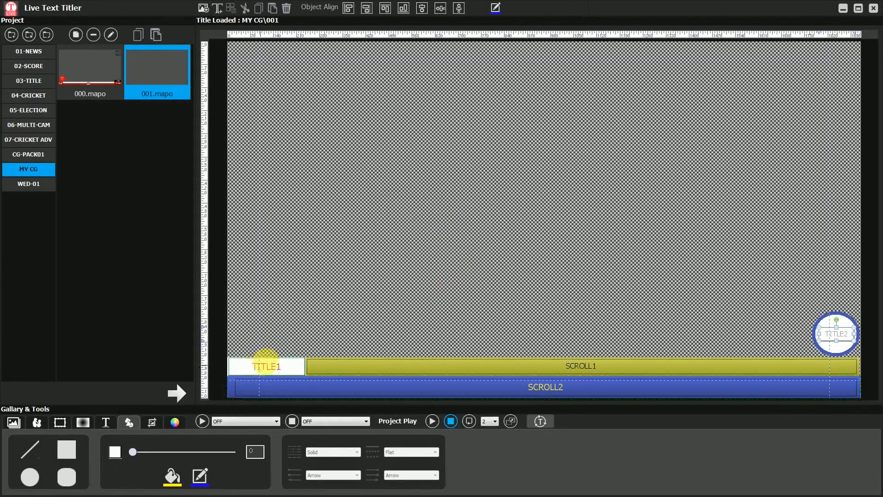
click(105, 422)
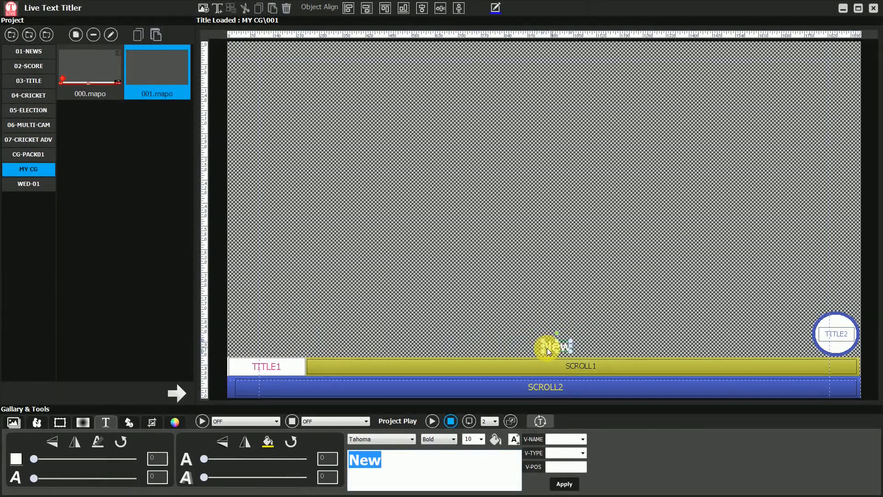
Step: Type the caption CG OVERLAY DEMO and bring up the Export dialog
text(CG OVERLAY DEMO)
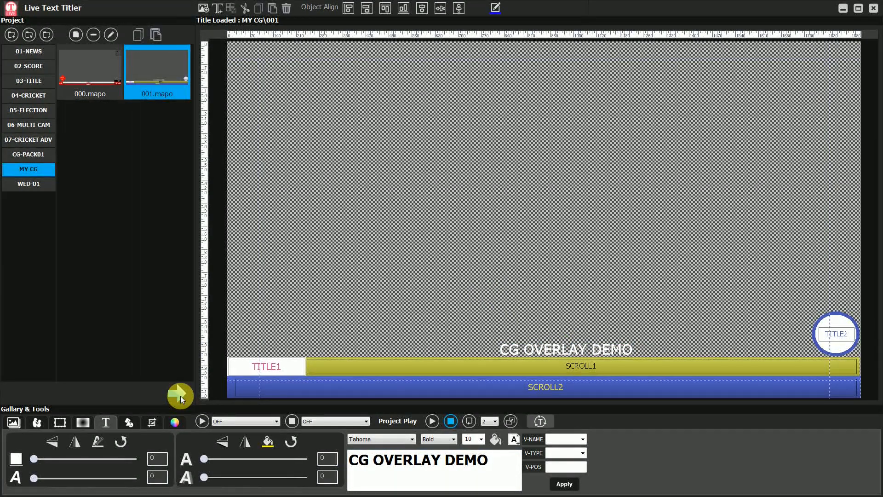
click(181, 396)
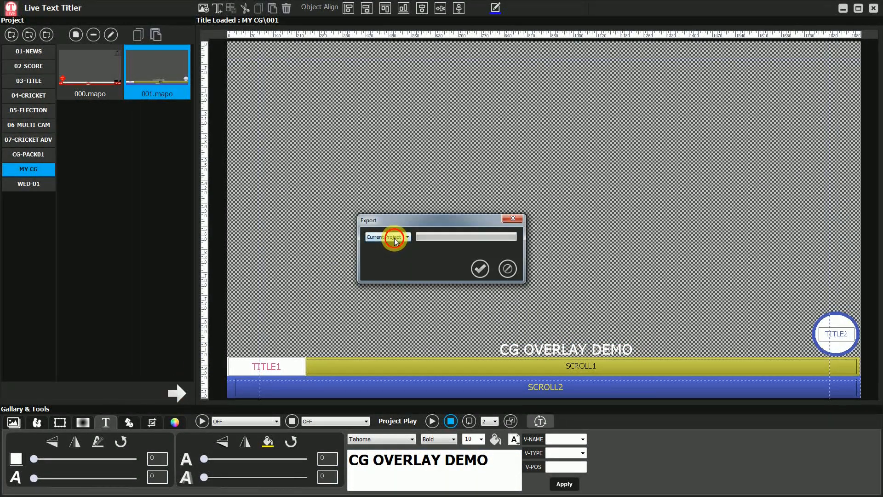
Step: Export only the current page and open the folder with the exported files
click(407, 237)
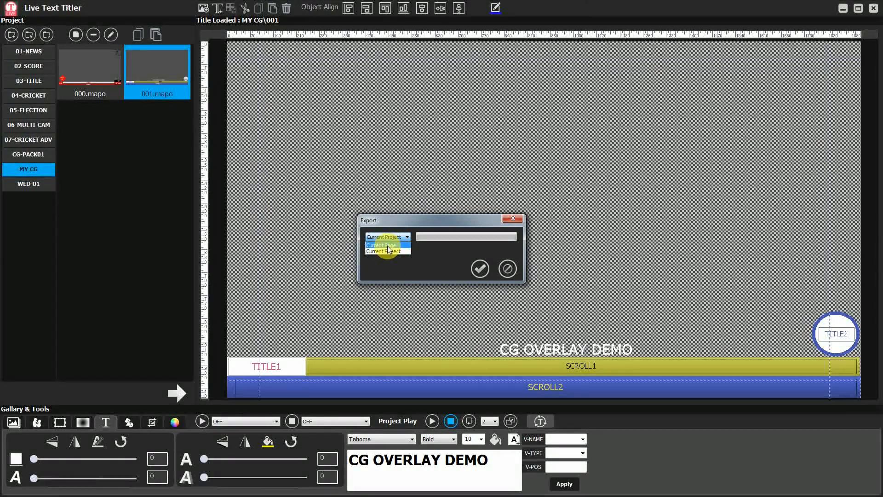
click(383, 245)
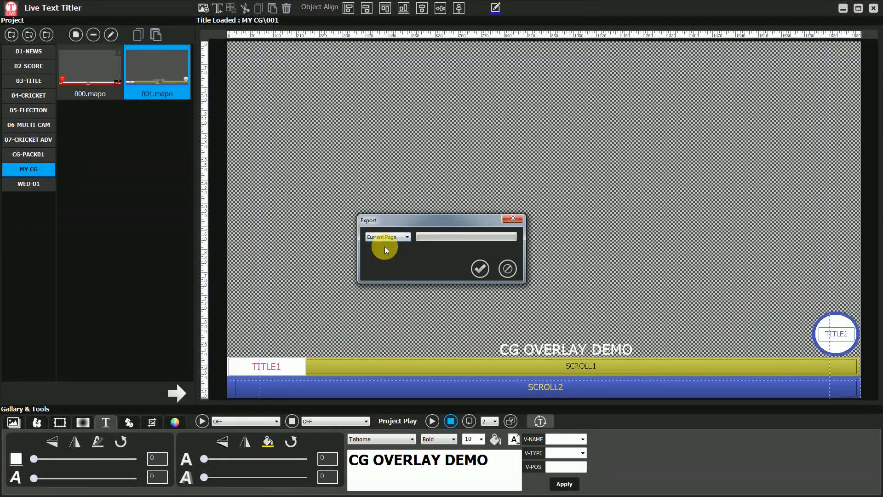
mouse_move(480, 269)
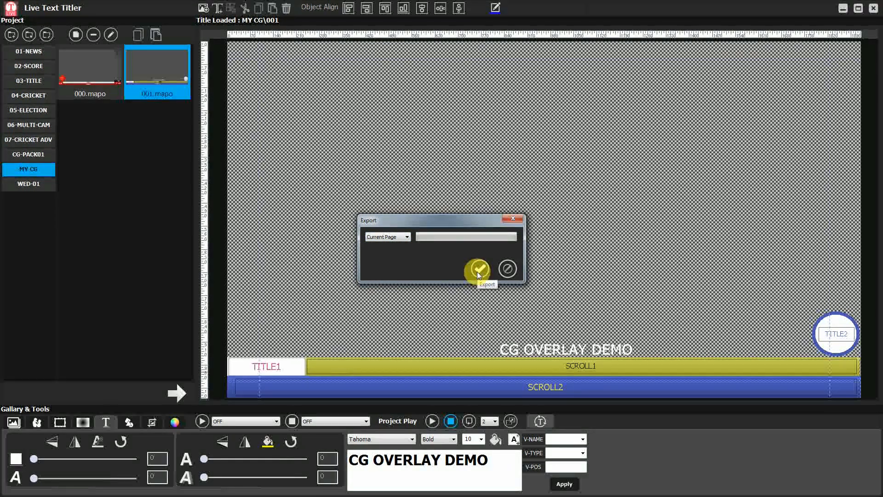
click(479, 268)
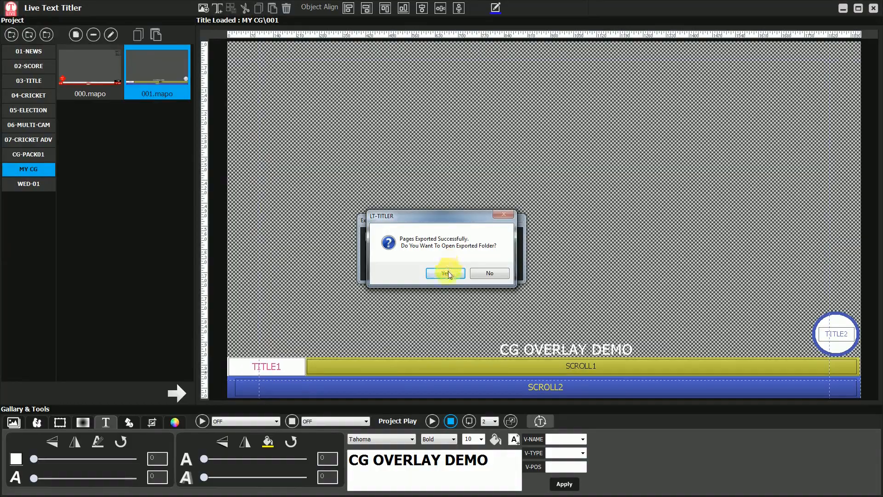
click(446, 273)
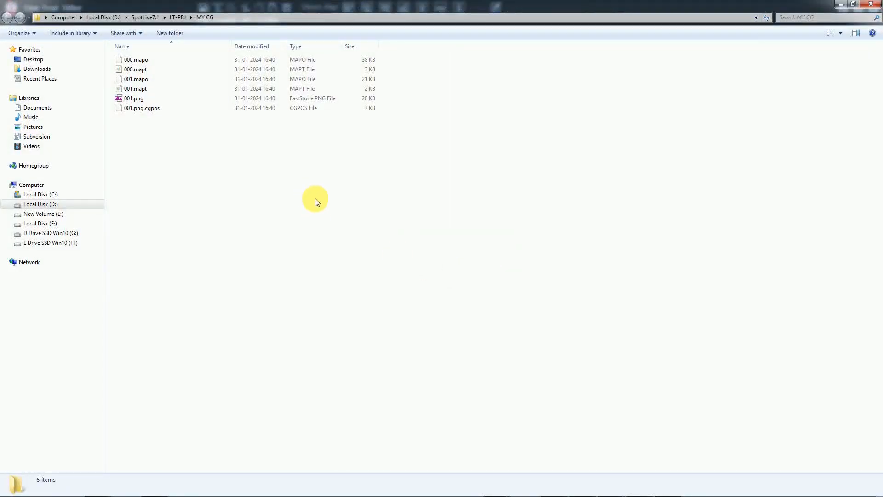
Step: View the exported 001.png from the MY CG folder in Windows Explorer
click(134, 98)
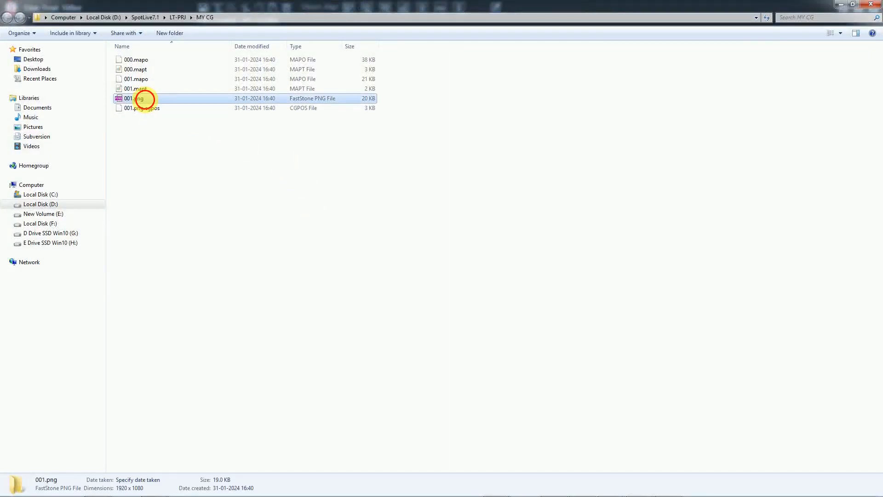
double_click(138, 98)
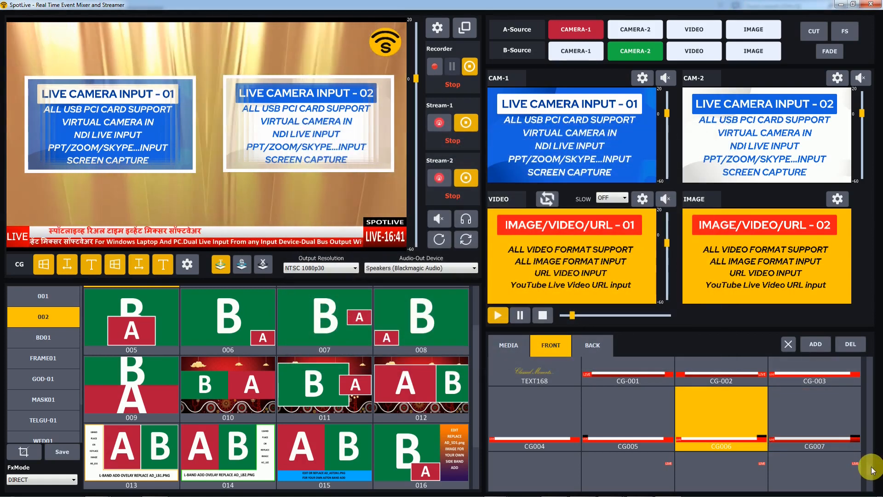
Step: Apply the 001 lower third to the output, preview it in a floating window, then apply CG018
scroll(down, 3)
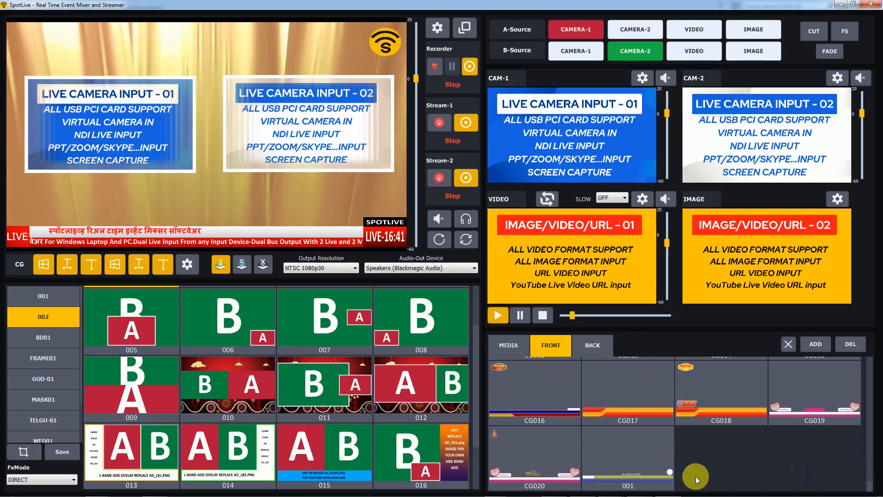
click(628, 460)
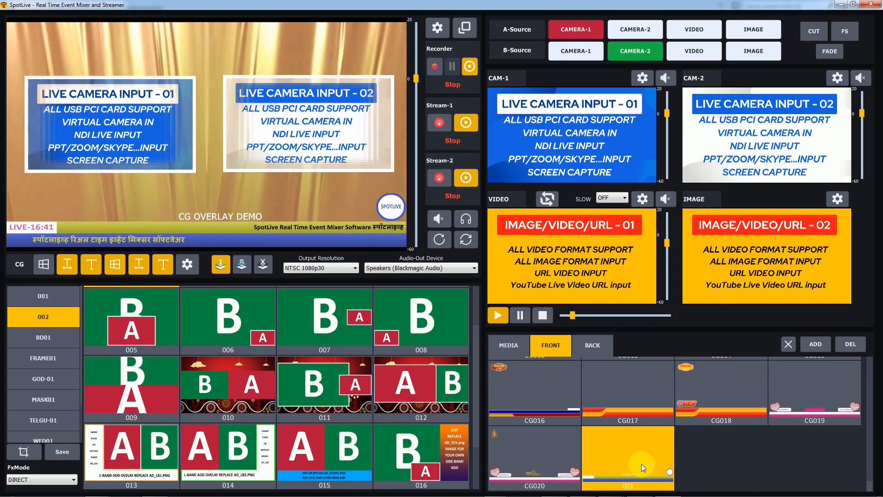
click(465, 28)
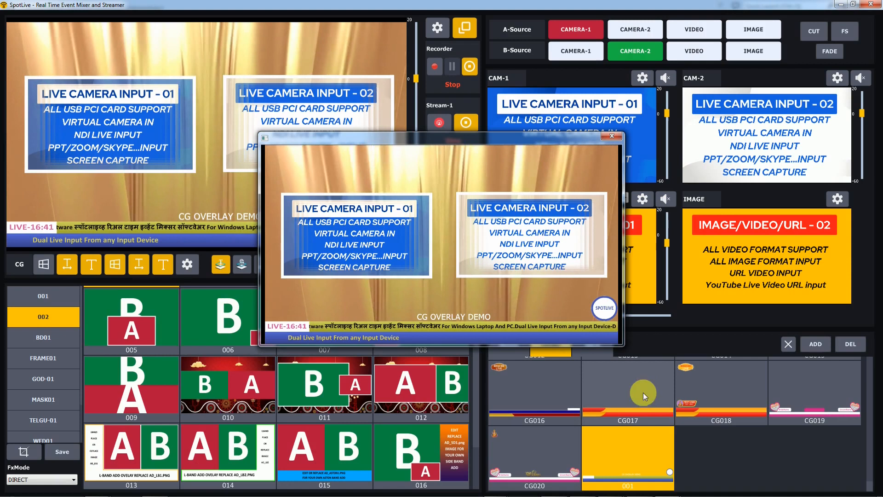
click(612, 136)
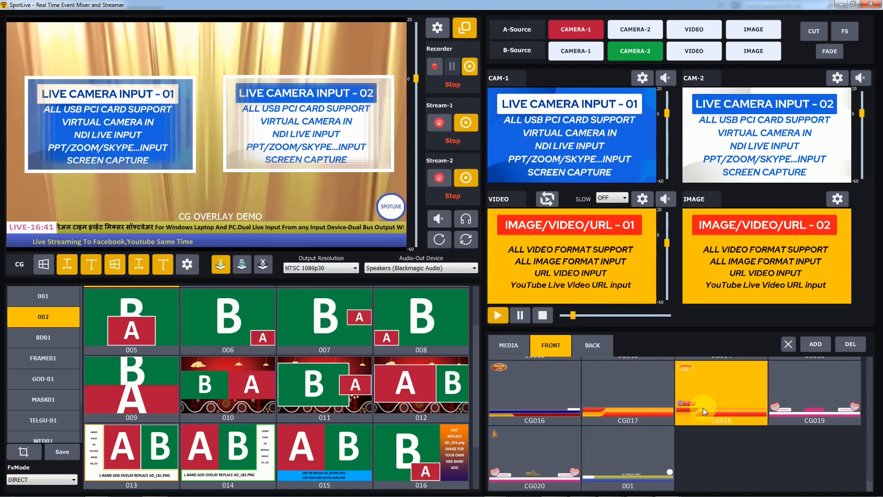